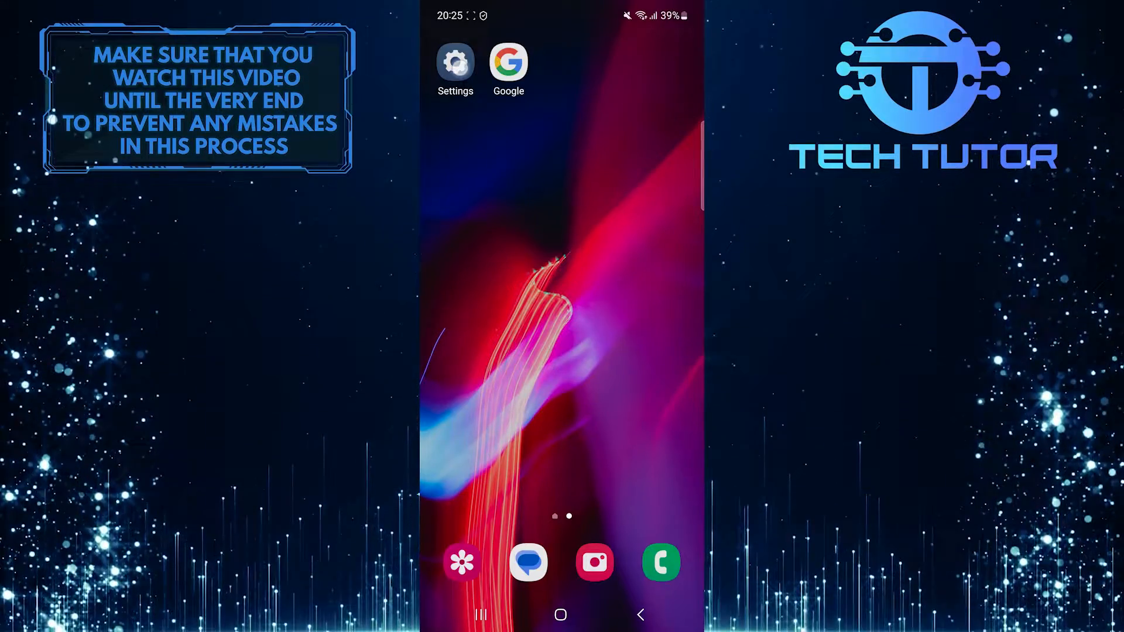
# Launch Settings from the home screen and go to Connections
pyautogui.click(456, 62)
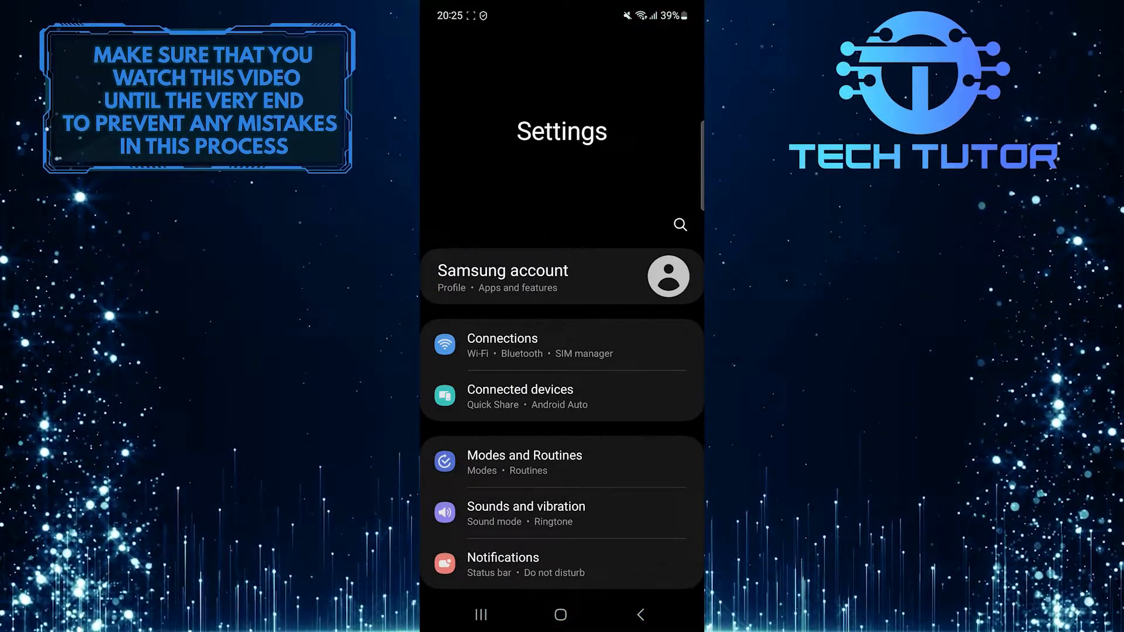
pyautogui.click(502, 344)
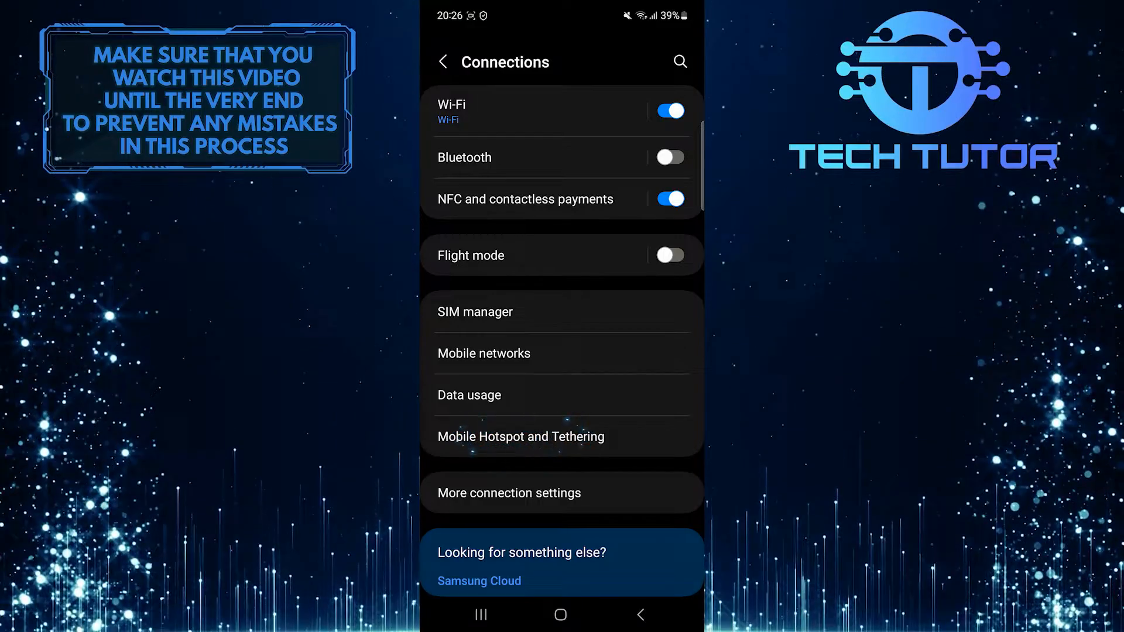
# Go to Mobile Hotspot and Tethering, then into Mobile Hotspot settings
pyautogui.click(520, 437)
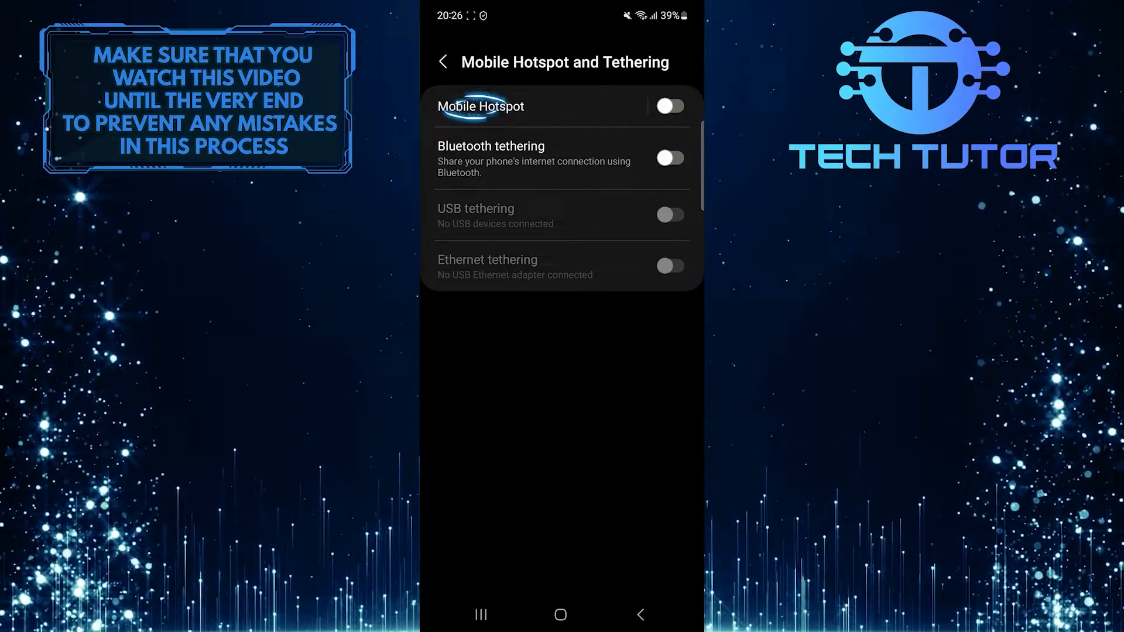
pyautogui.click(481, 106)
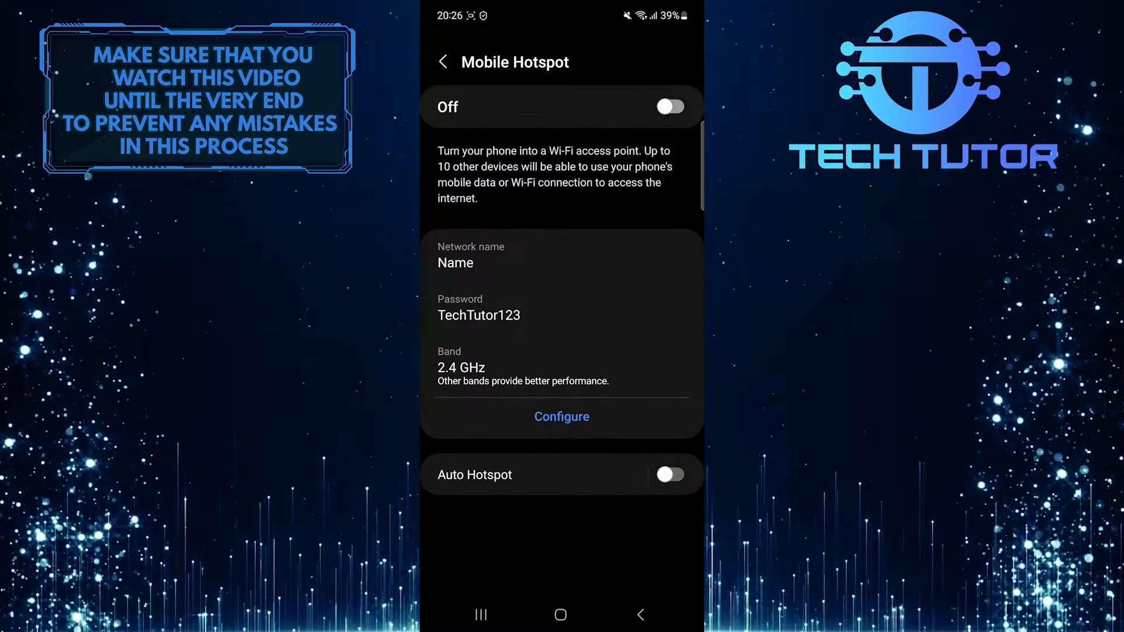
# In Configure, expand Advanced options and choose Set mobile data limit
pyautogui.click(561, 417)
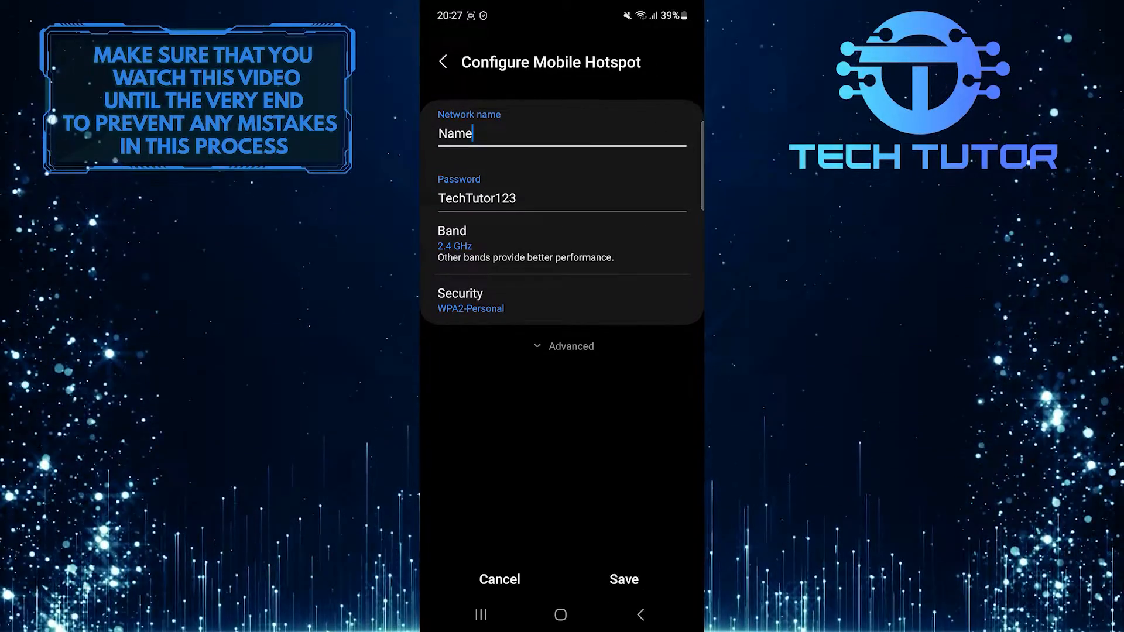
pyautogui.click(564, 346)
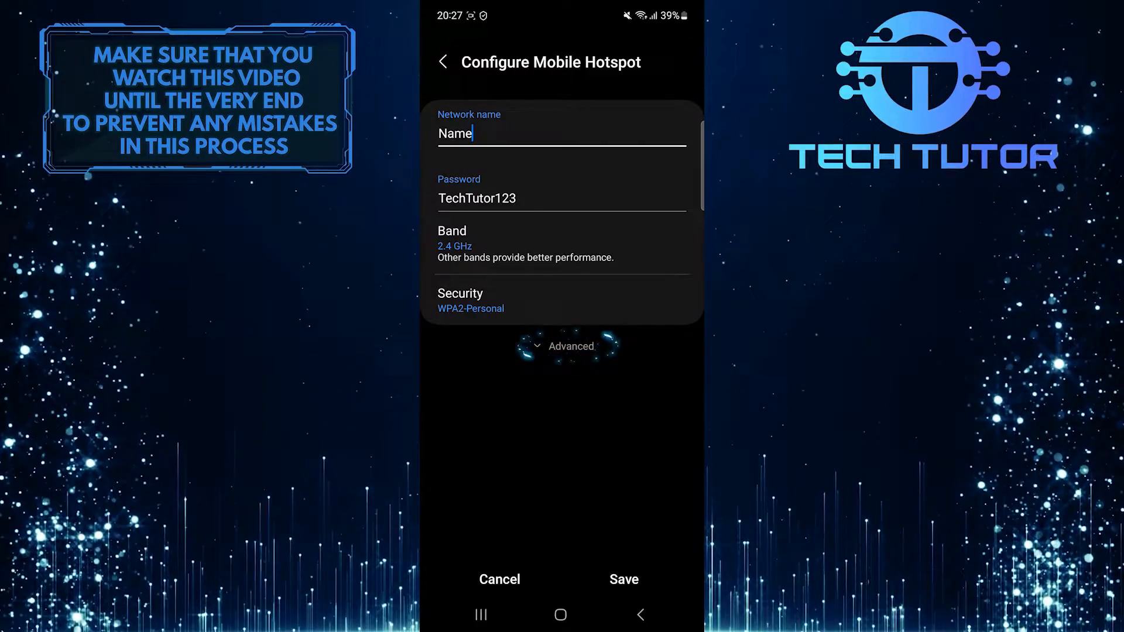
pyautogui.click(570, 346)
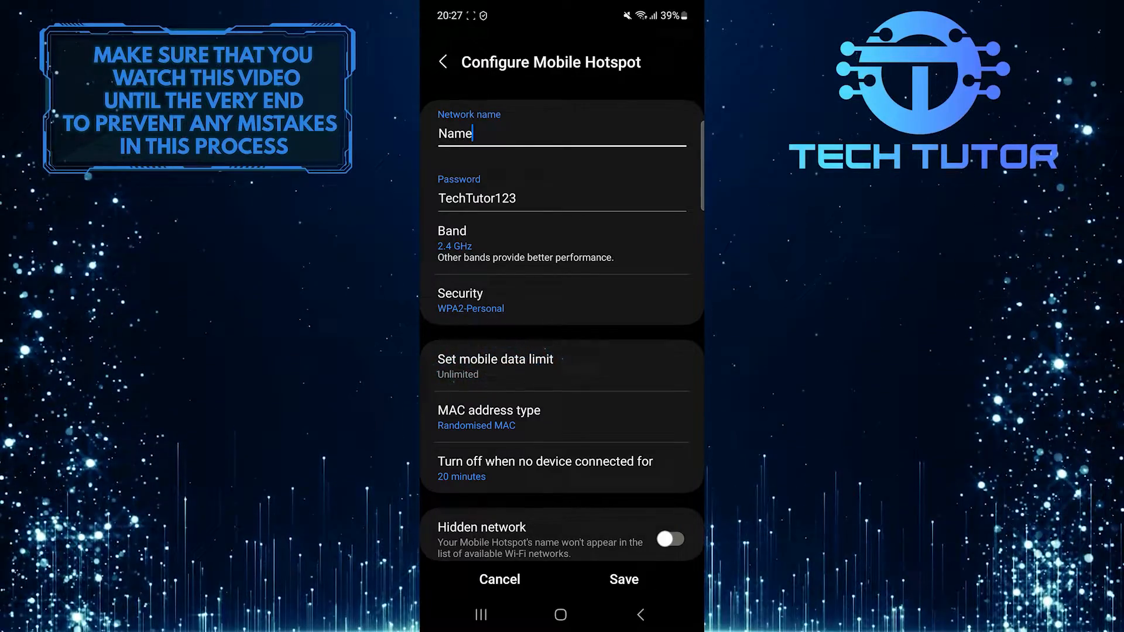
pyautogui.click(495, 366)
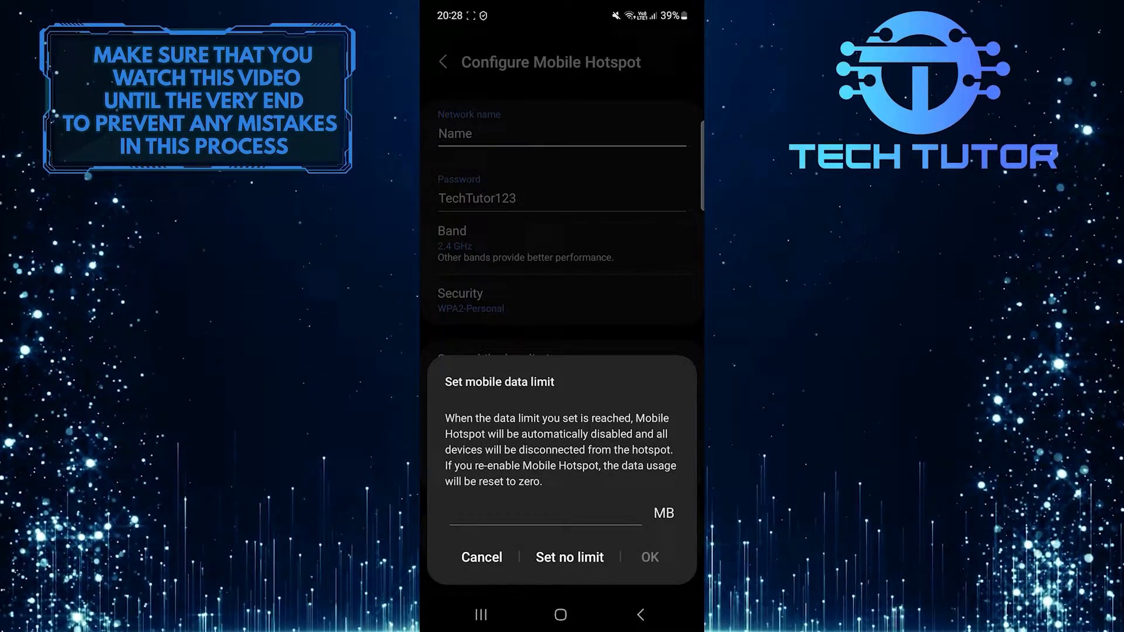
# Enter 2000 MB as the hotspot data limit and confirm
pyautogui.click(544, 516)
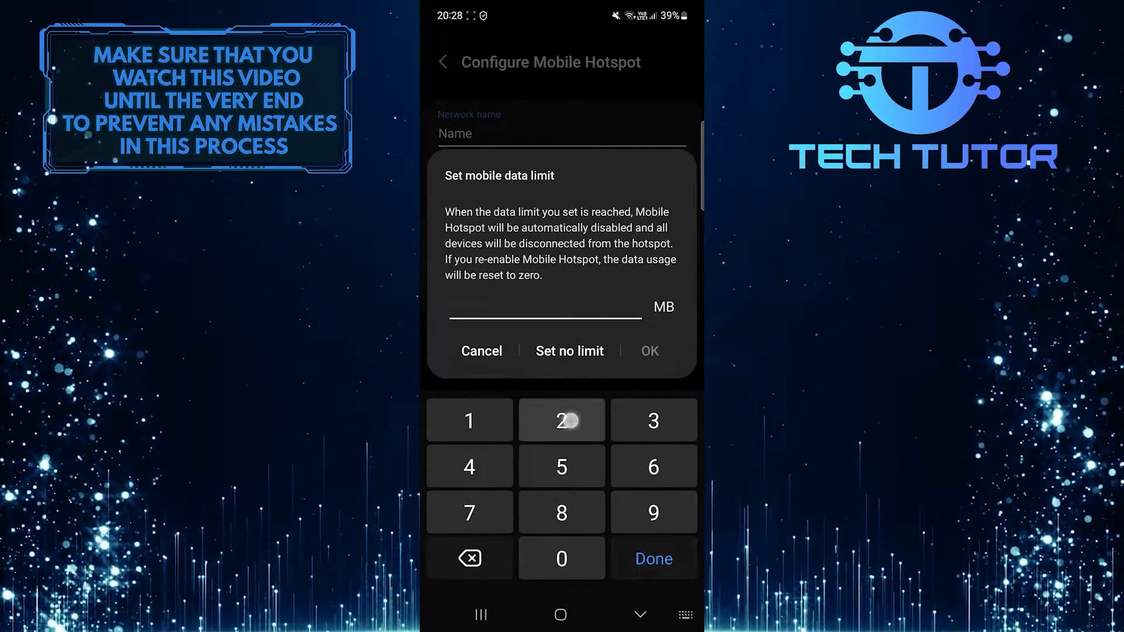
pyautogui.write('2000')
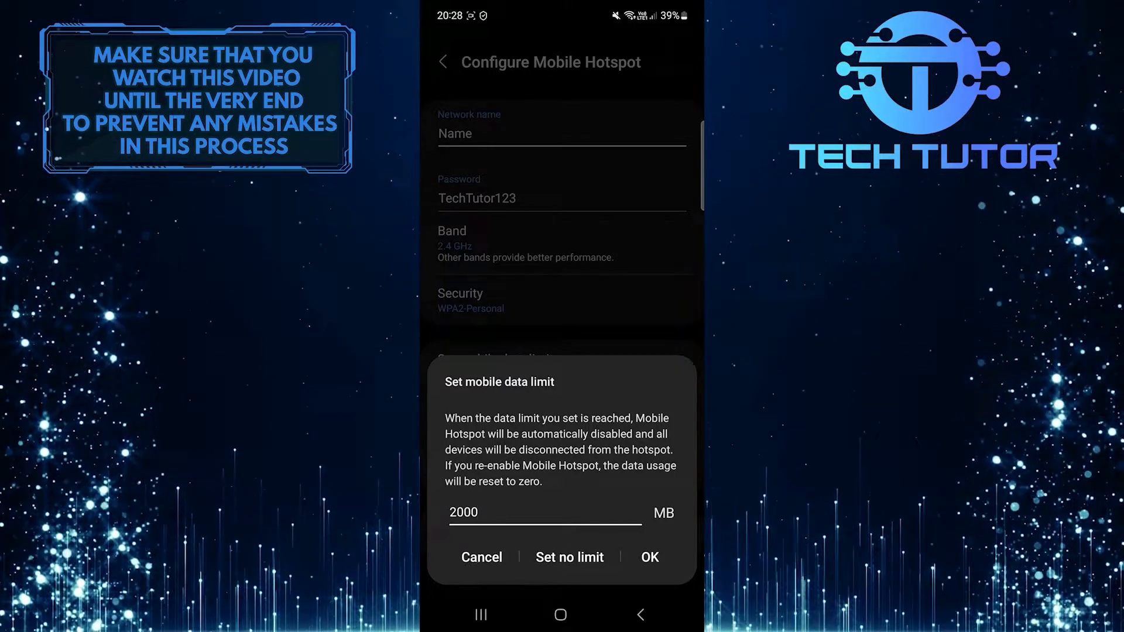
pyautogui.click(648, 559)
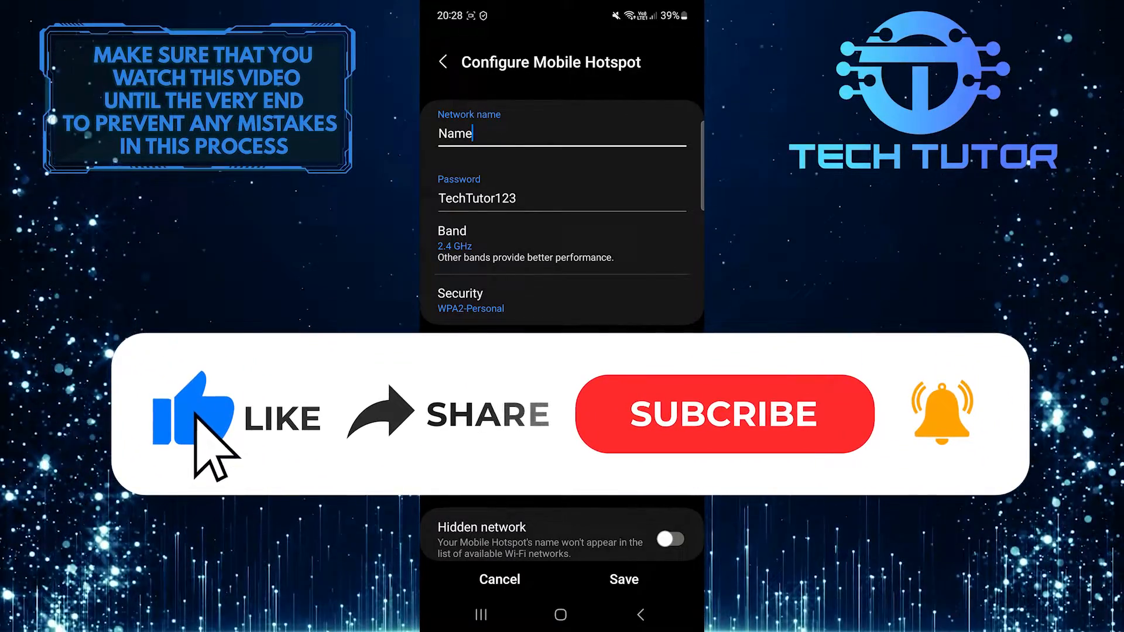
pyautogui.moveTo(399, 441)
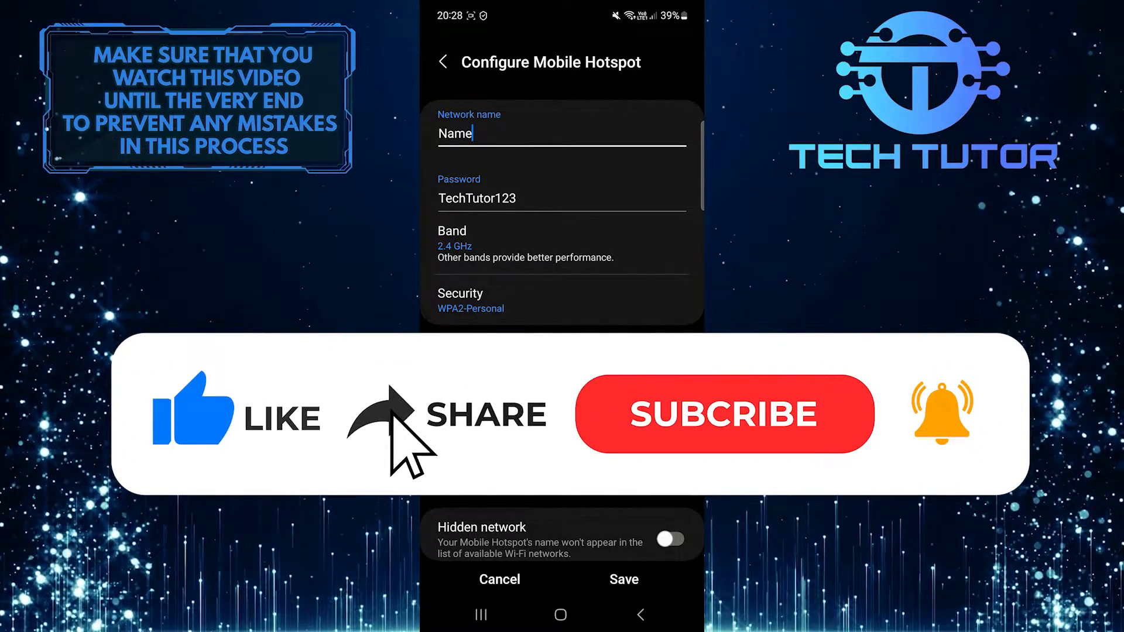